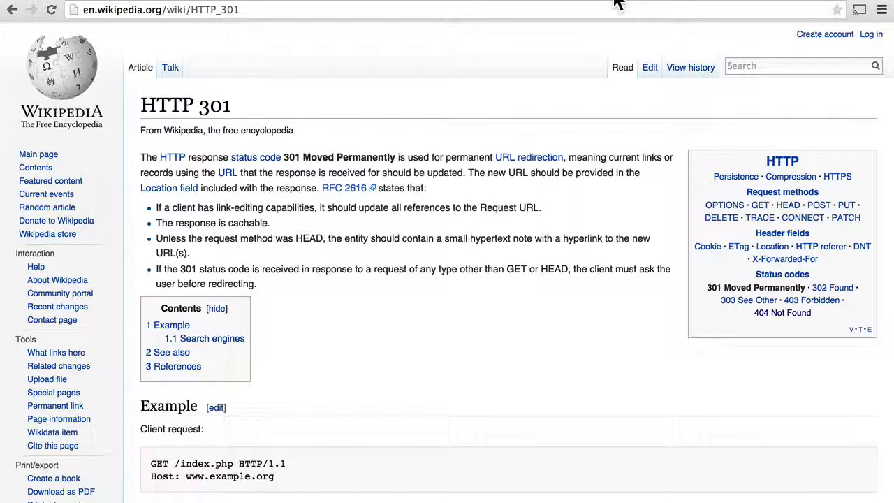
mouse_move(356, 6)
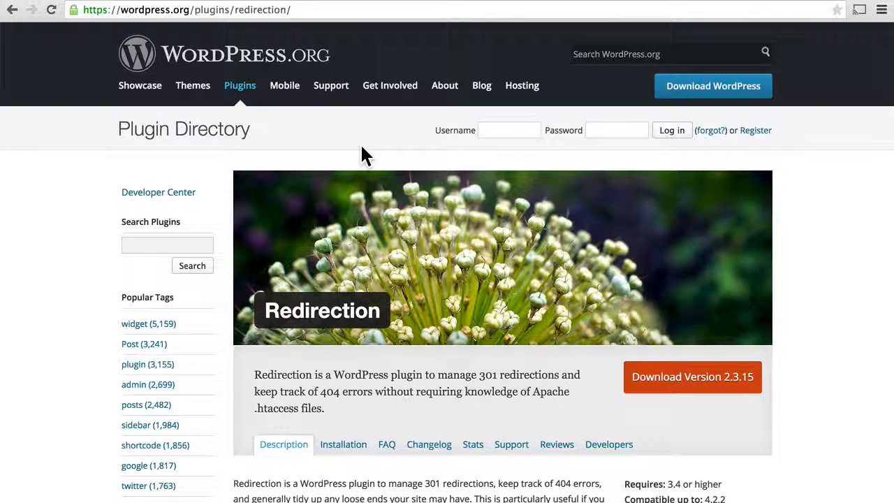
scroll(down, 3)
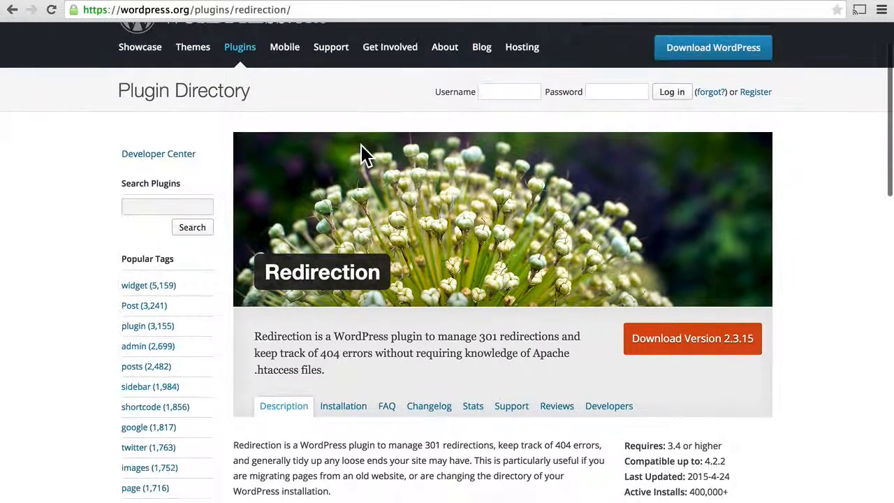
scroll(down, 3)
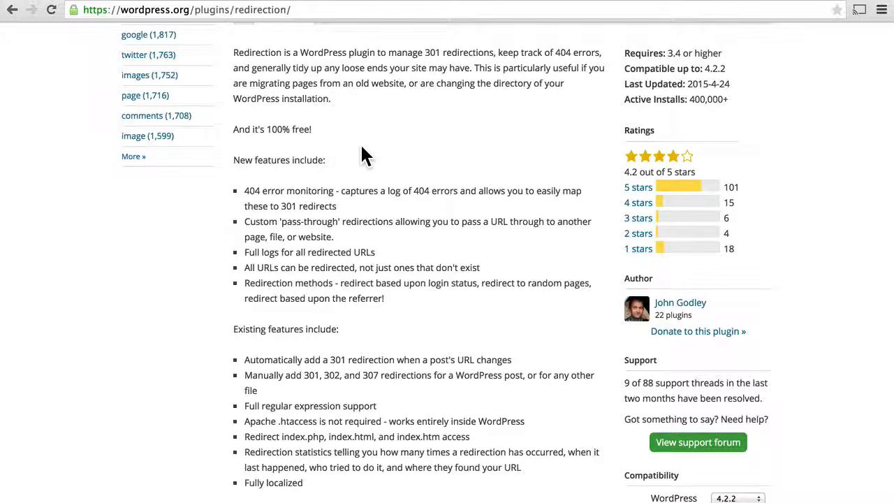
mouse_move(810, 136)
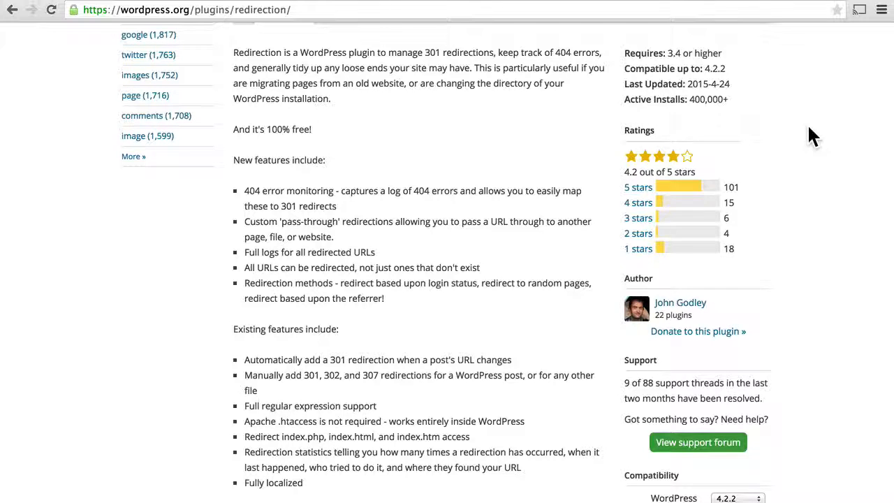
mouse_move(751, 79)
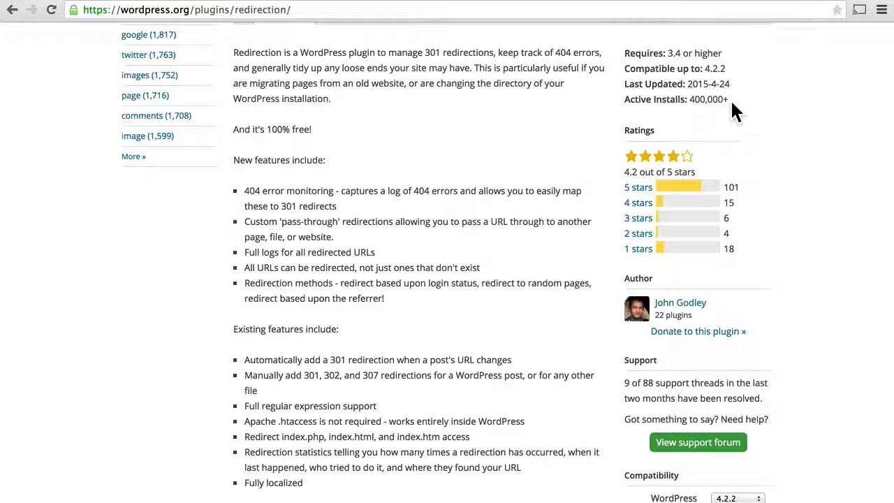
scroll(down, 3)
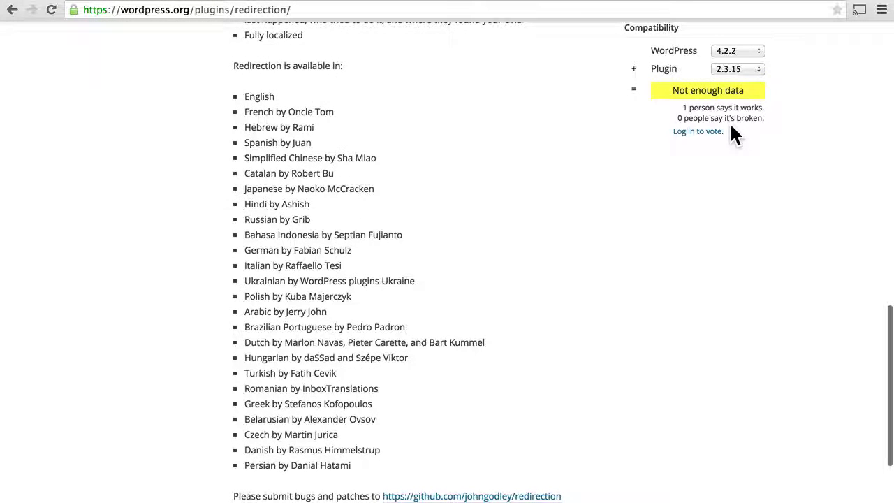